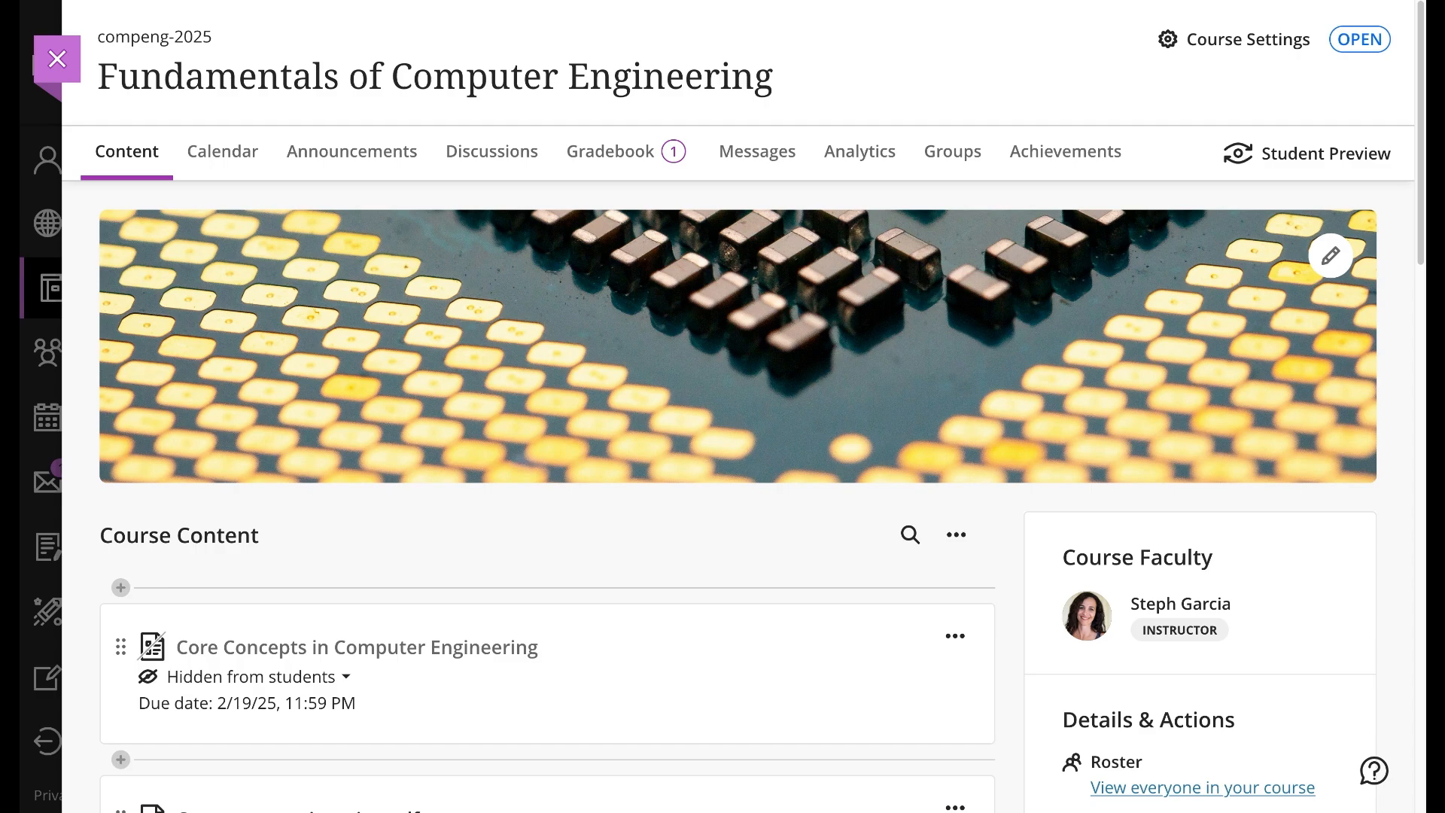
Open the Core Concepts in Computer Engineering test and show its 'Hidden from students' visibility options.
scroll("down", 3)
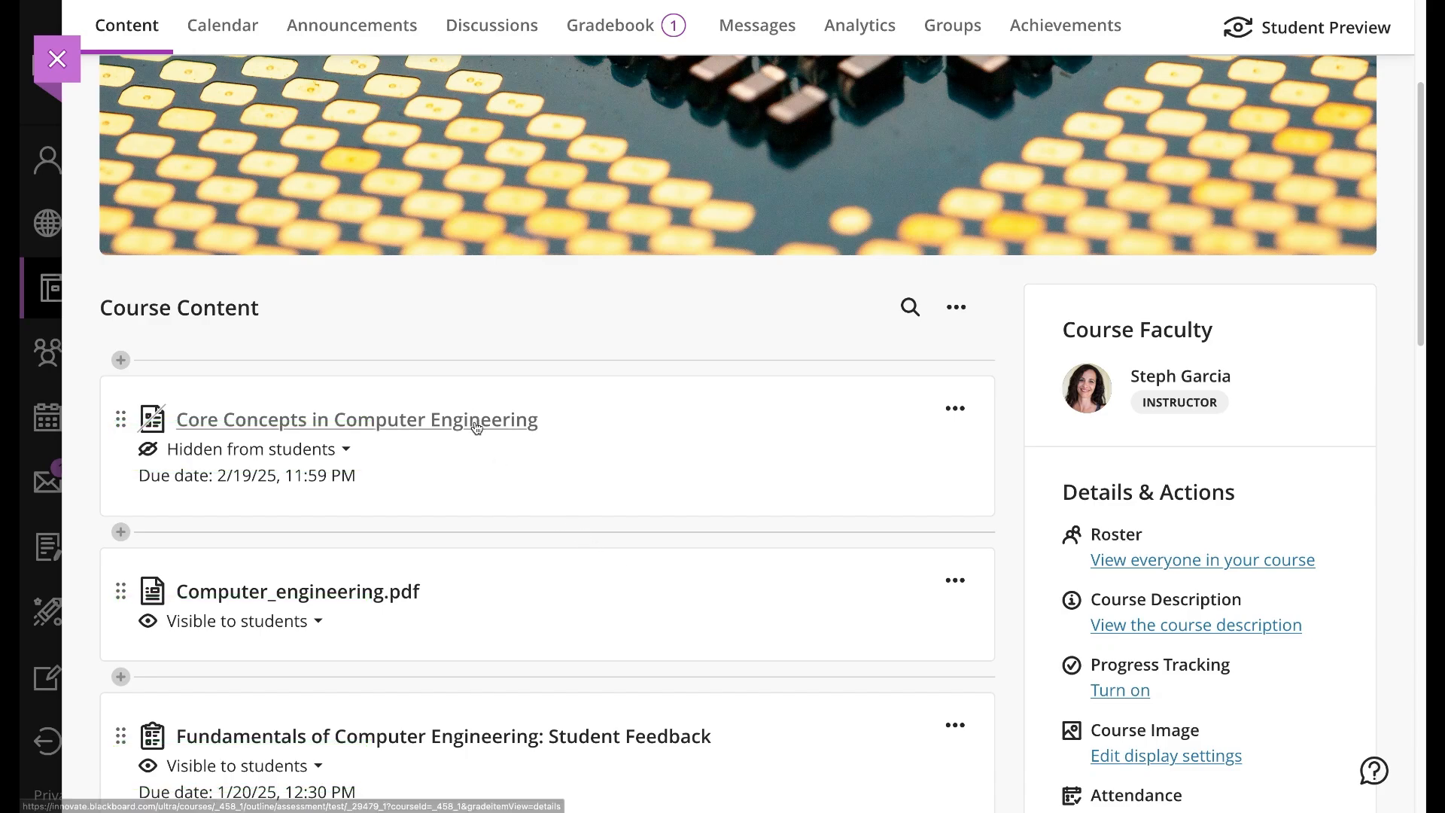
left_click(357, 420)
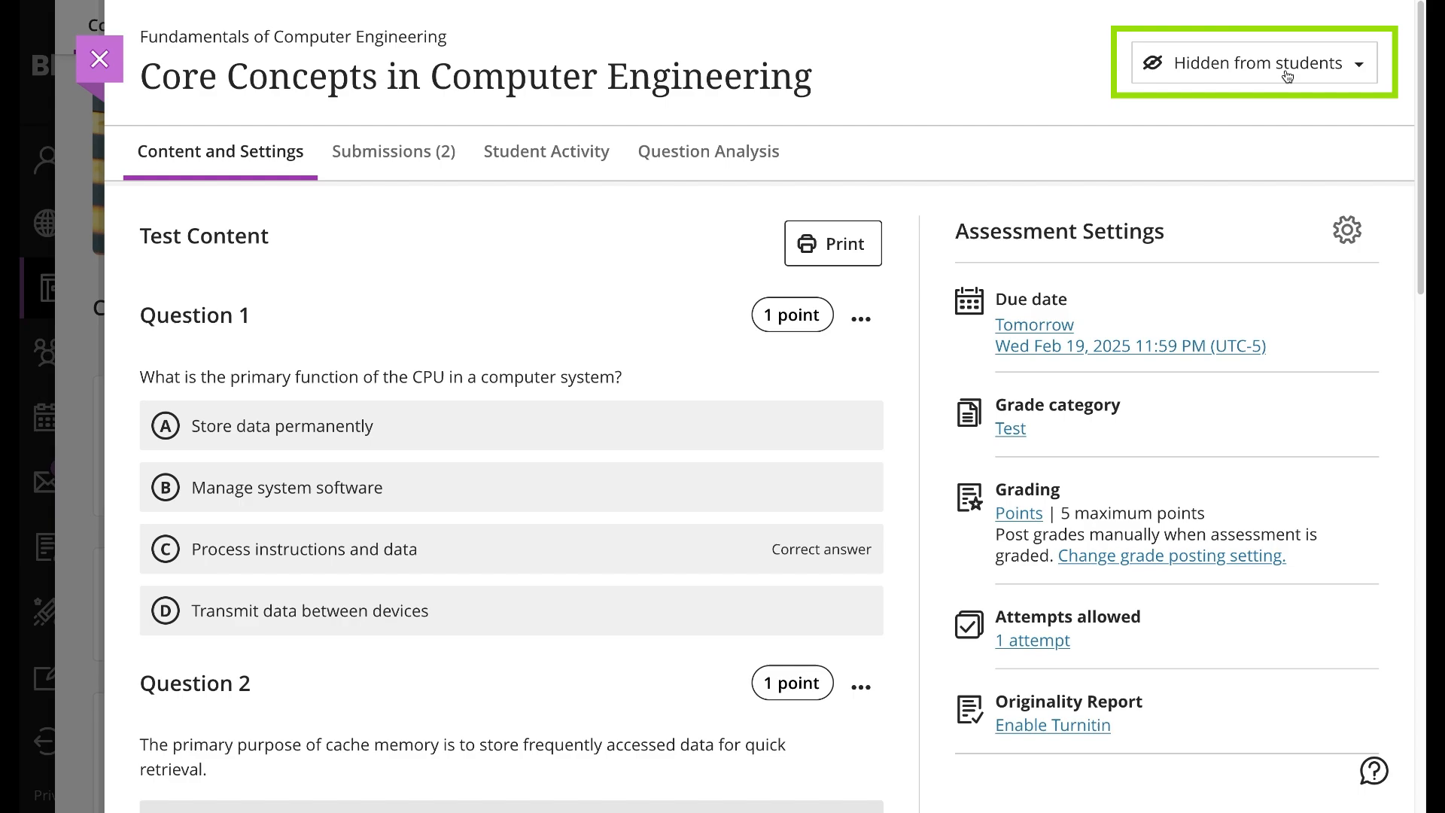
left_click(1253, 62)
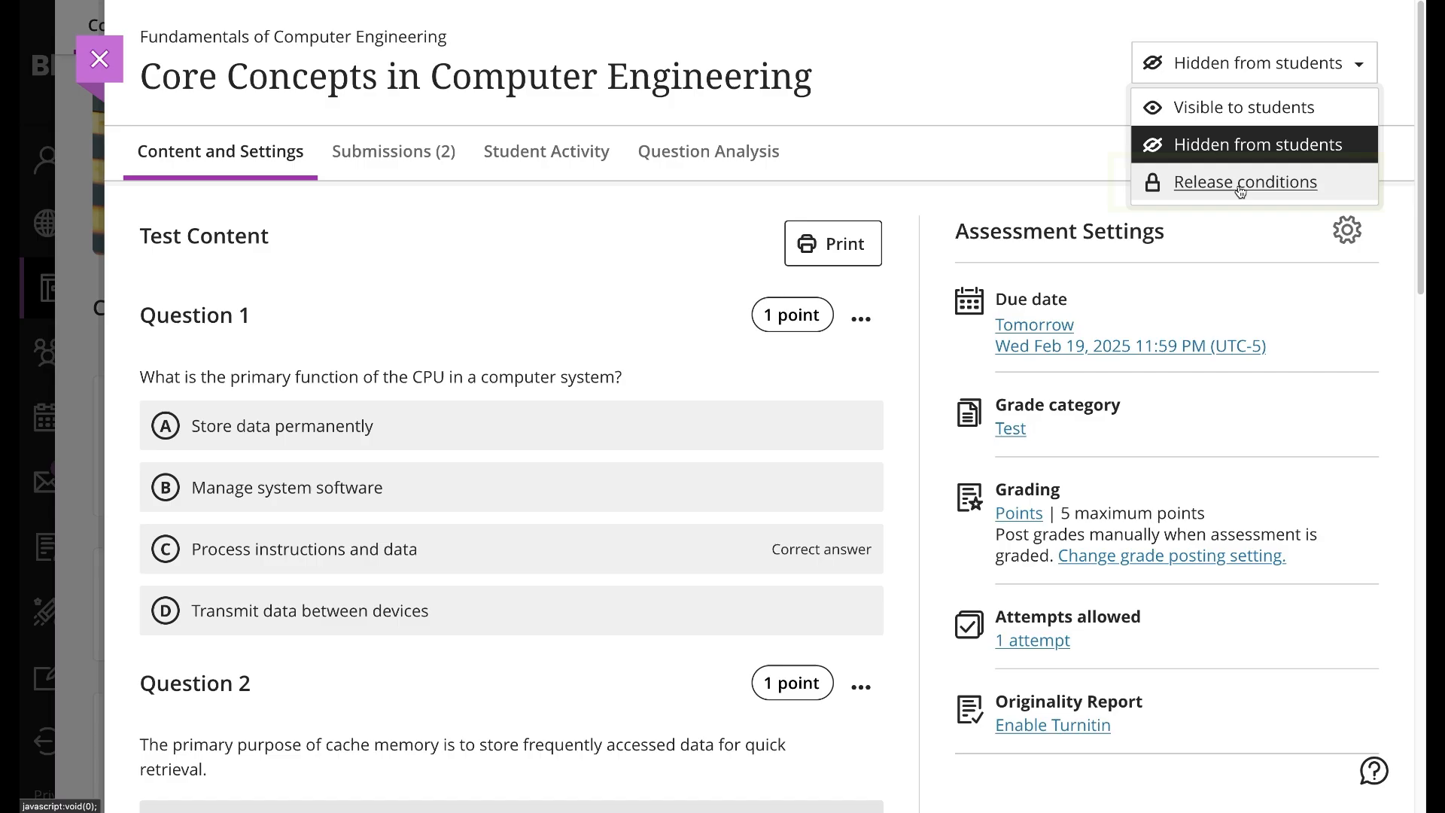
Choose Release conditions and restrict Rule 1 to two individual students.
left_click(1245, 181)
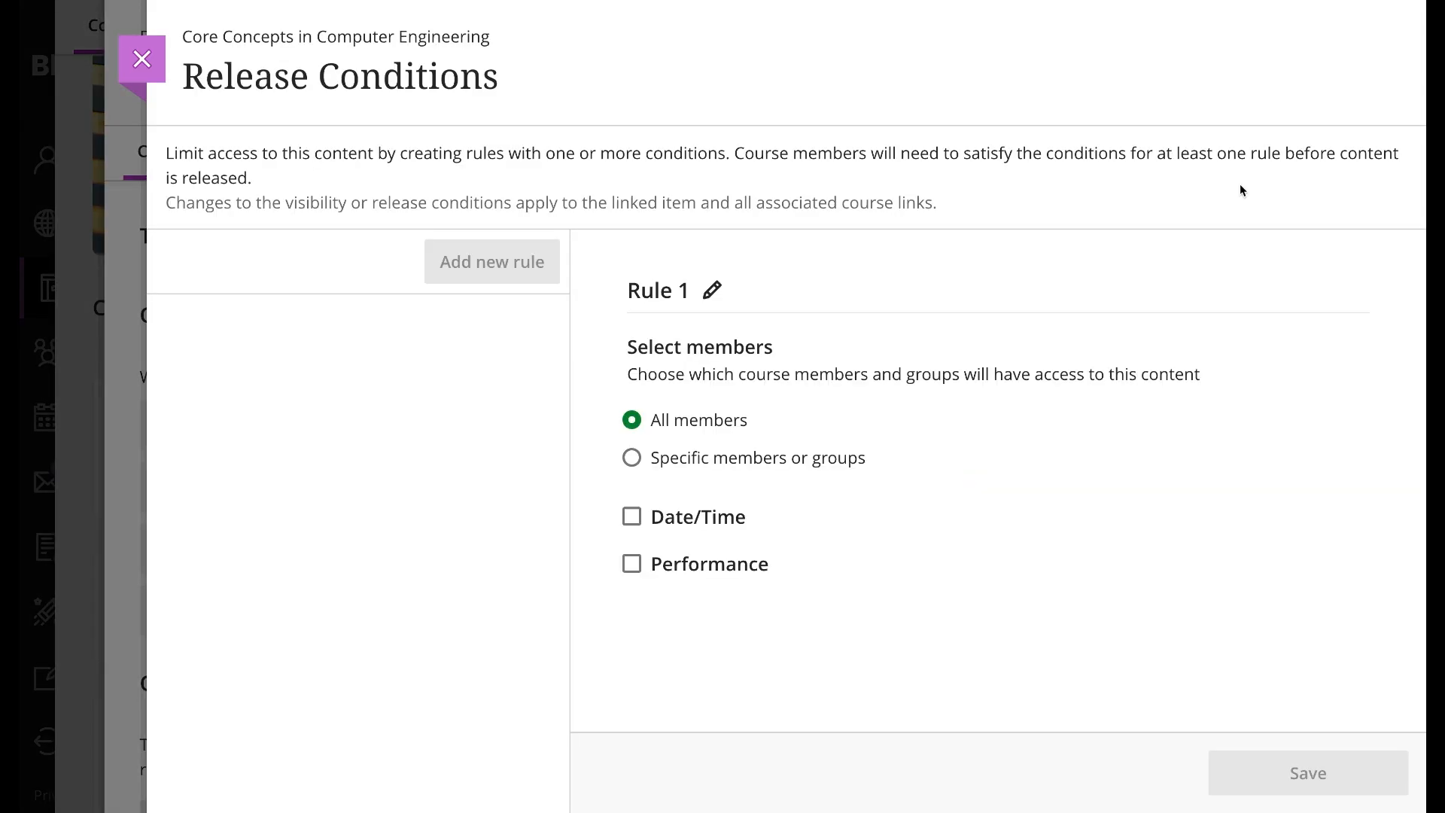
mouse_move(1244, 176)
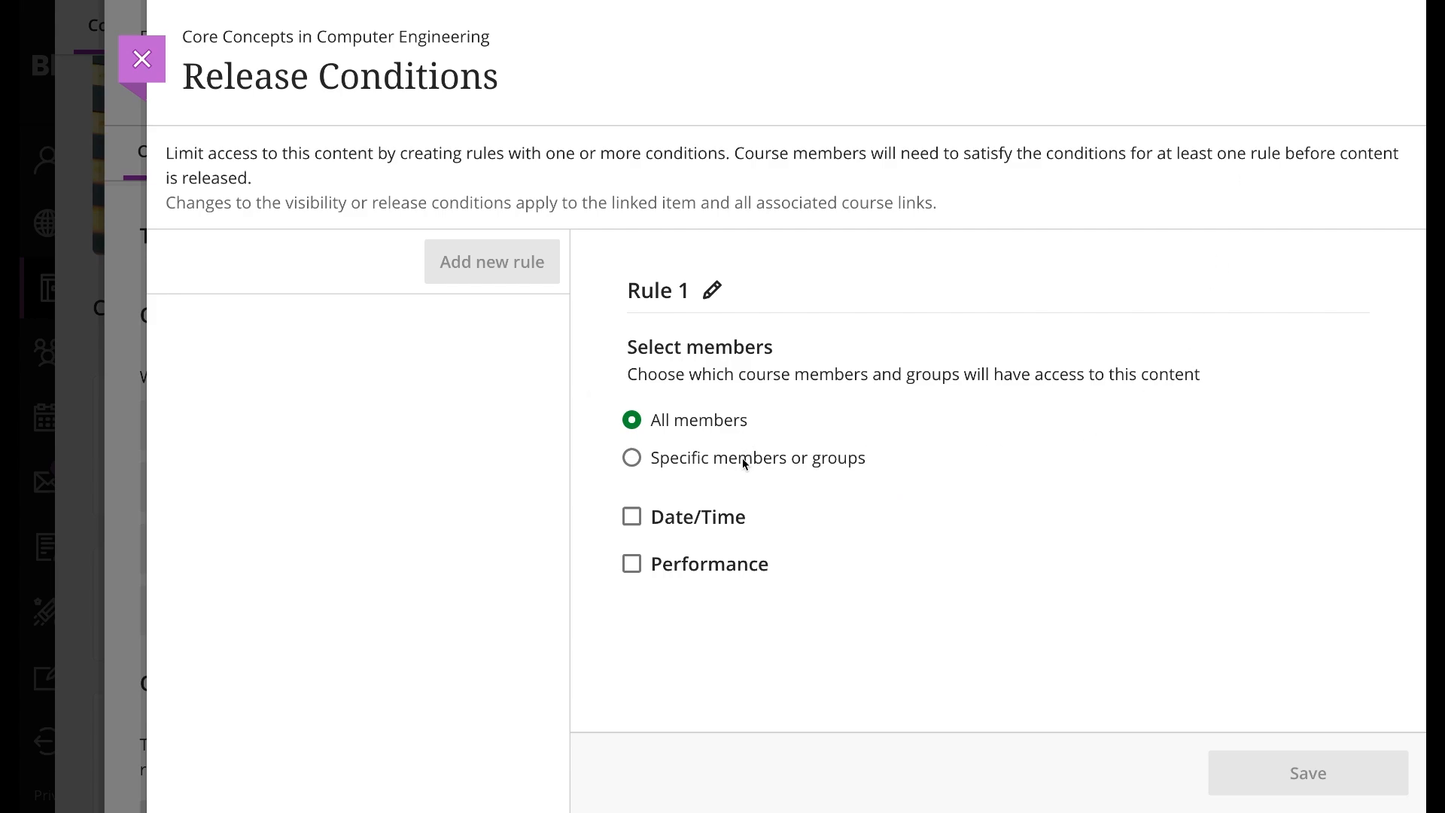
left_click(631, 457)
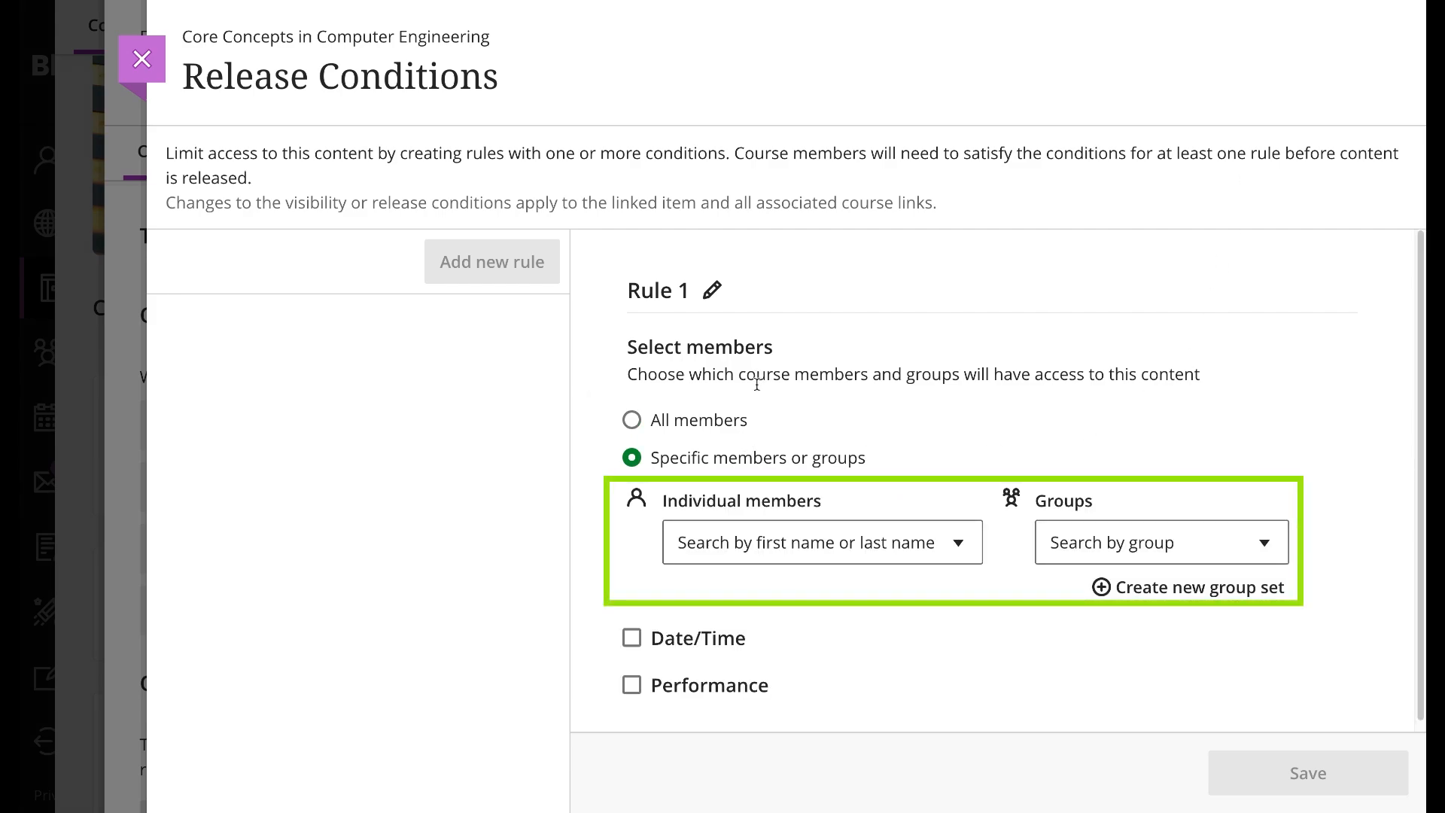
mouse_move(929, 636)
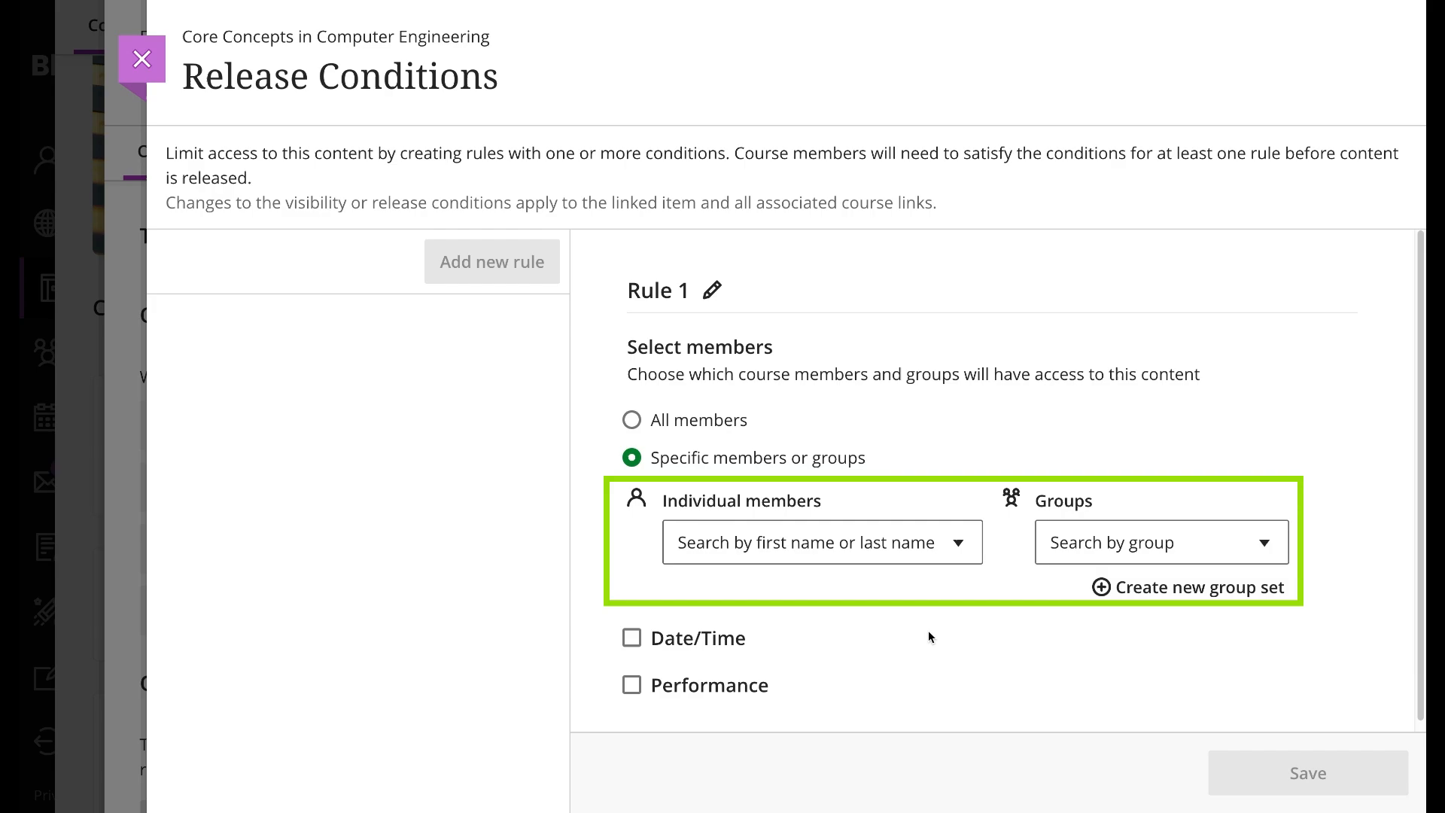
left_click(820, 542)
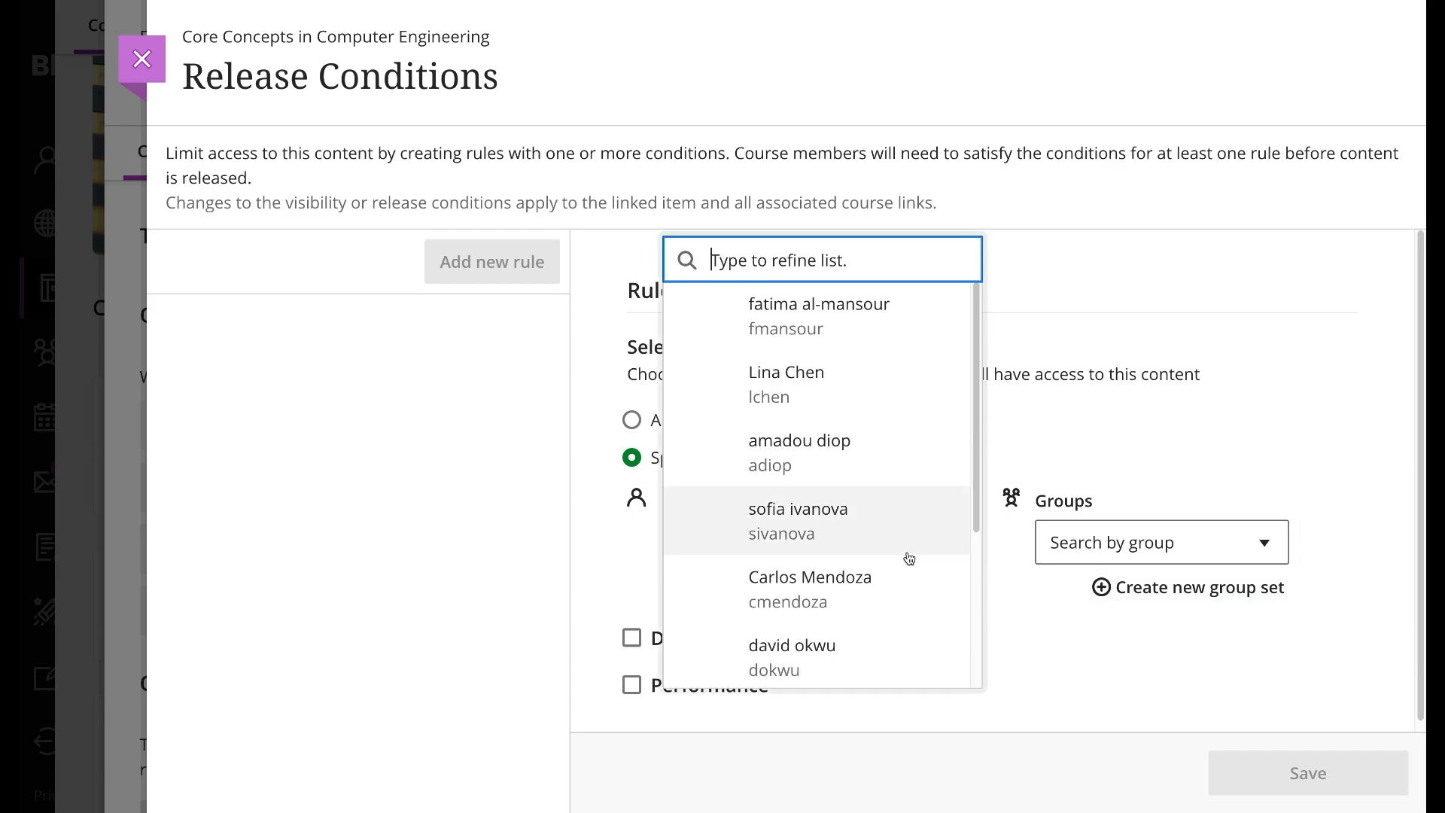
left_click(800, 440)
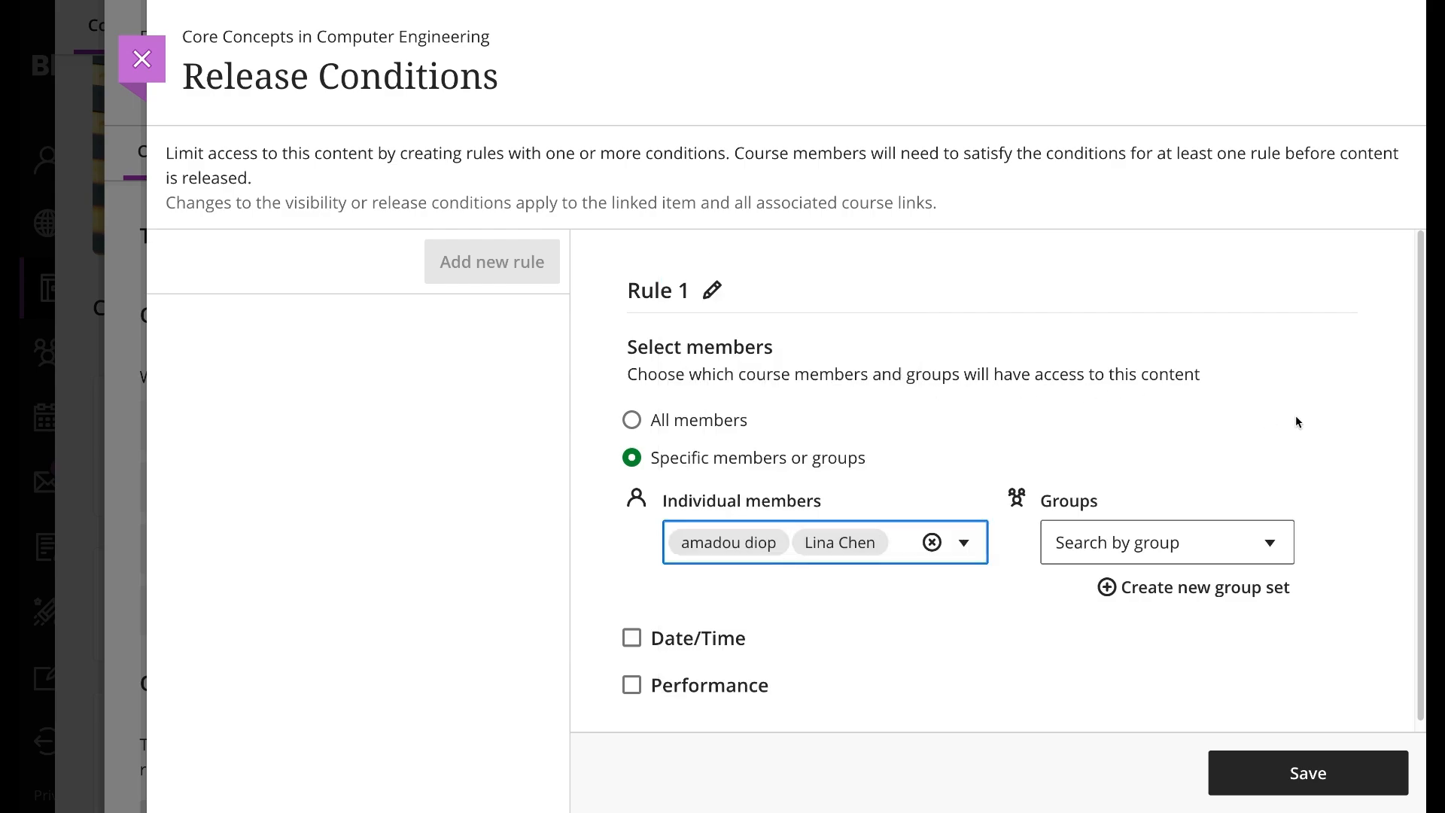
mouse_move(1313, 420)
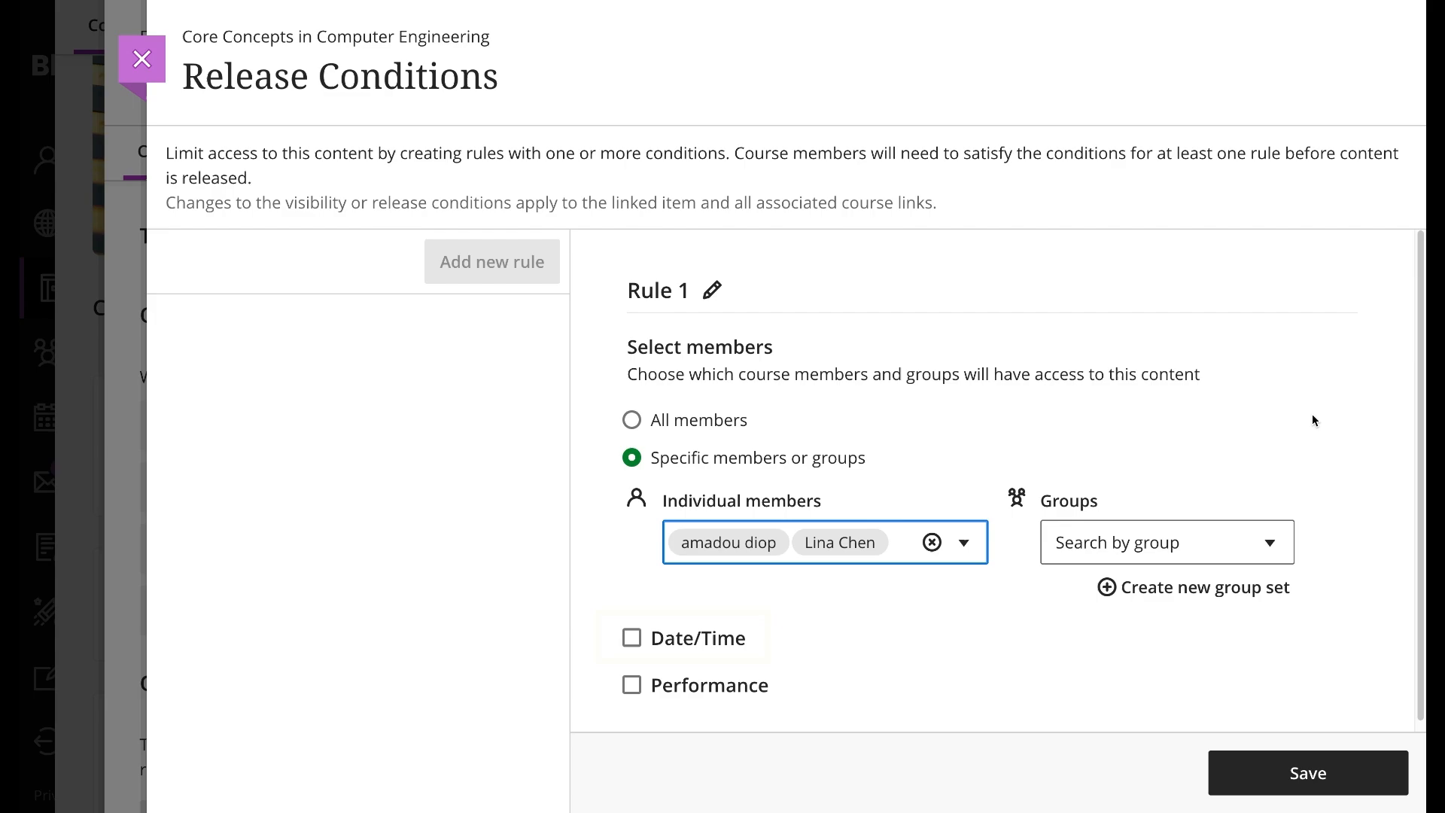
mouse_move(684, 637)
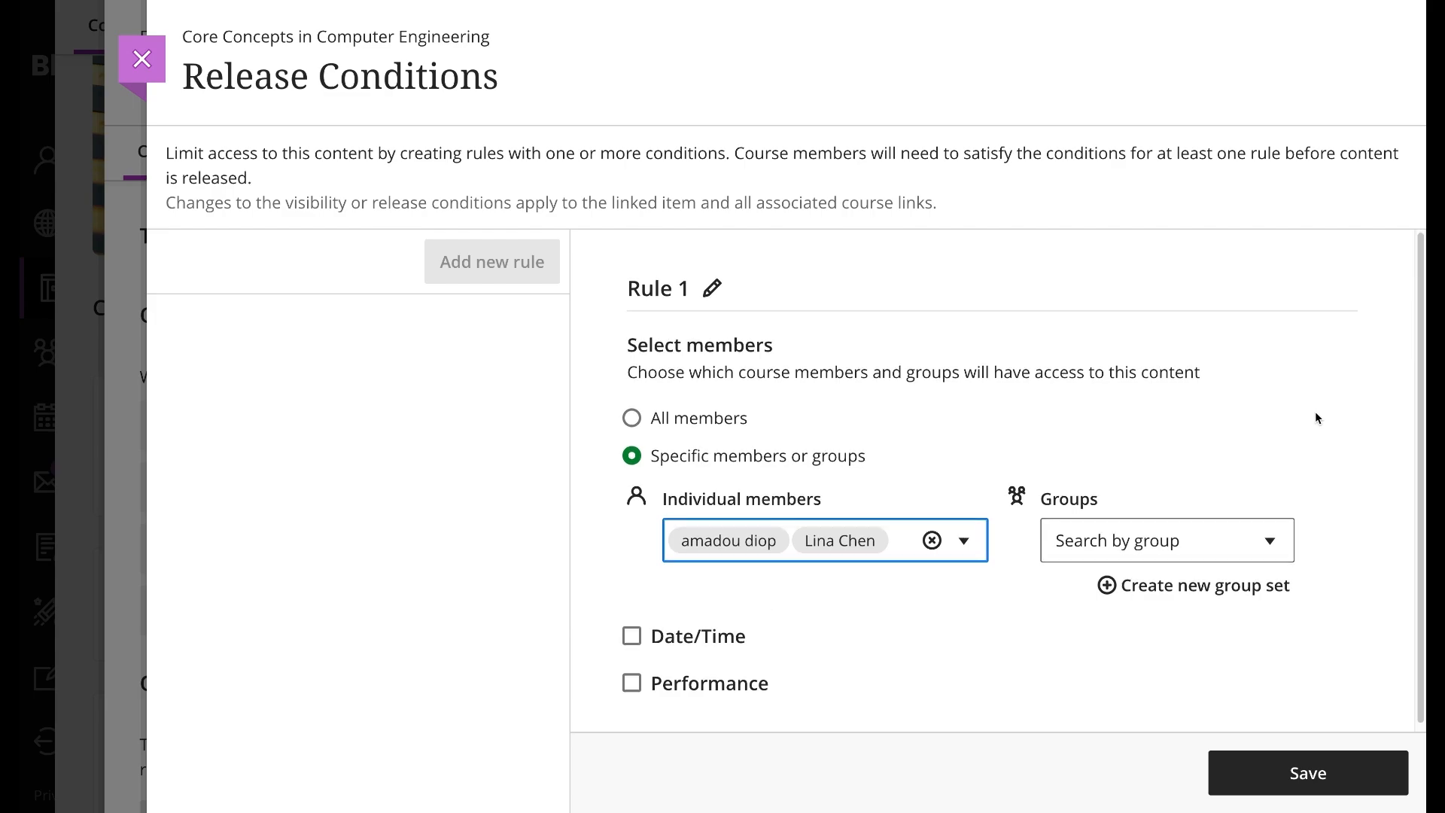
Add a Date/Time window from 2/18/25 3:01 PM to 2/20/25 11:59 PM, then check Performance.
left_click(631, 636)
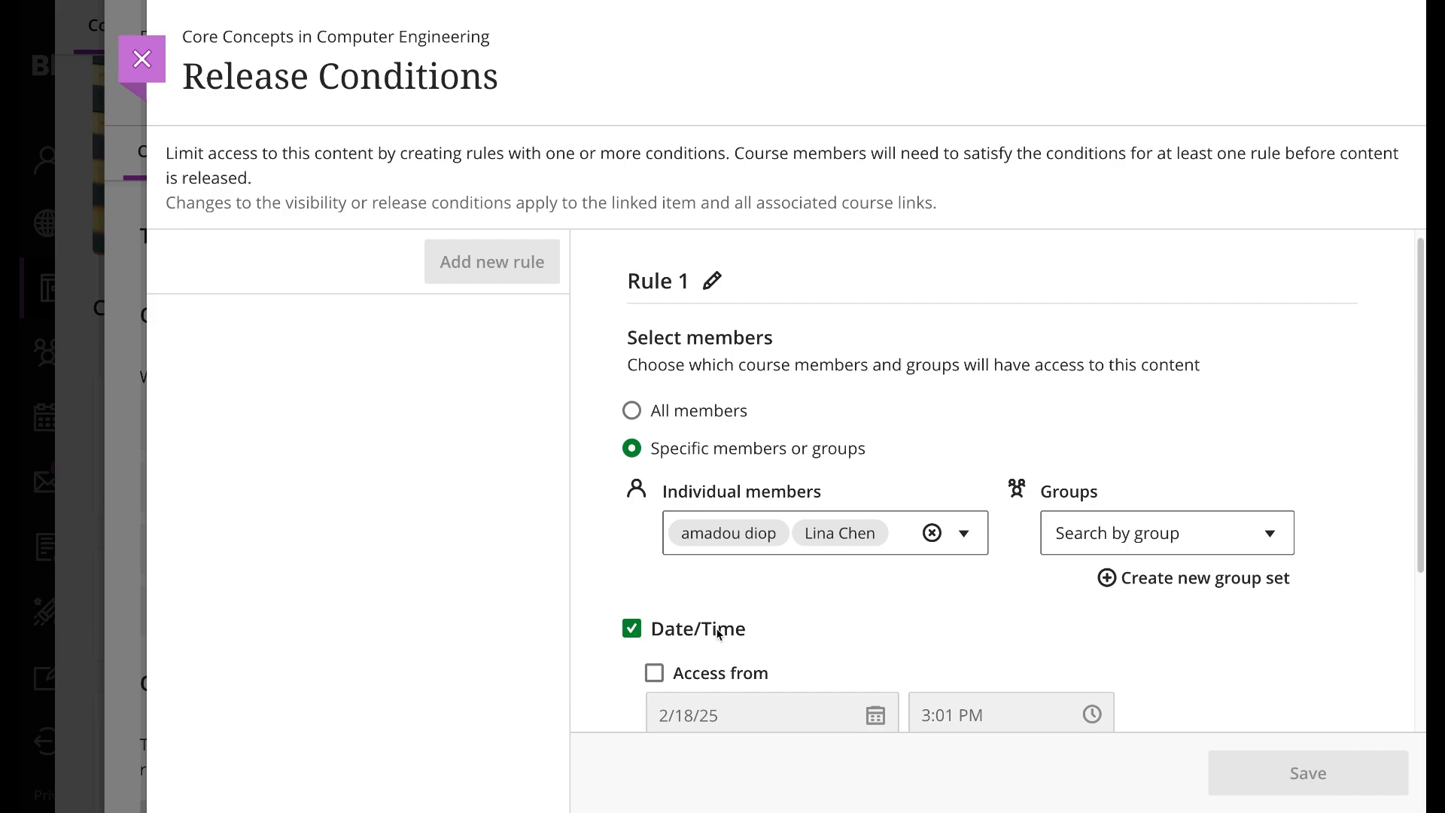
left_click(654, 469)
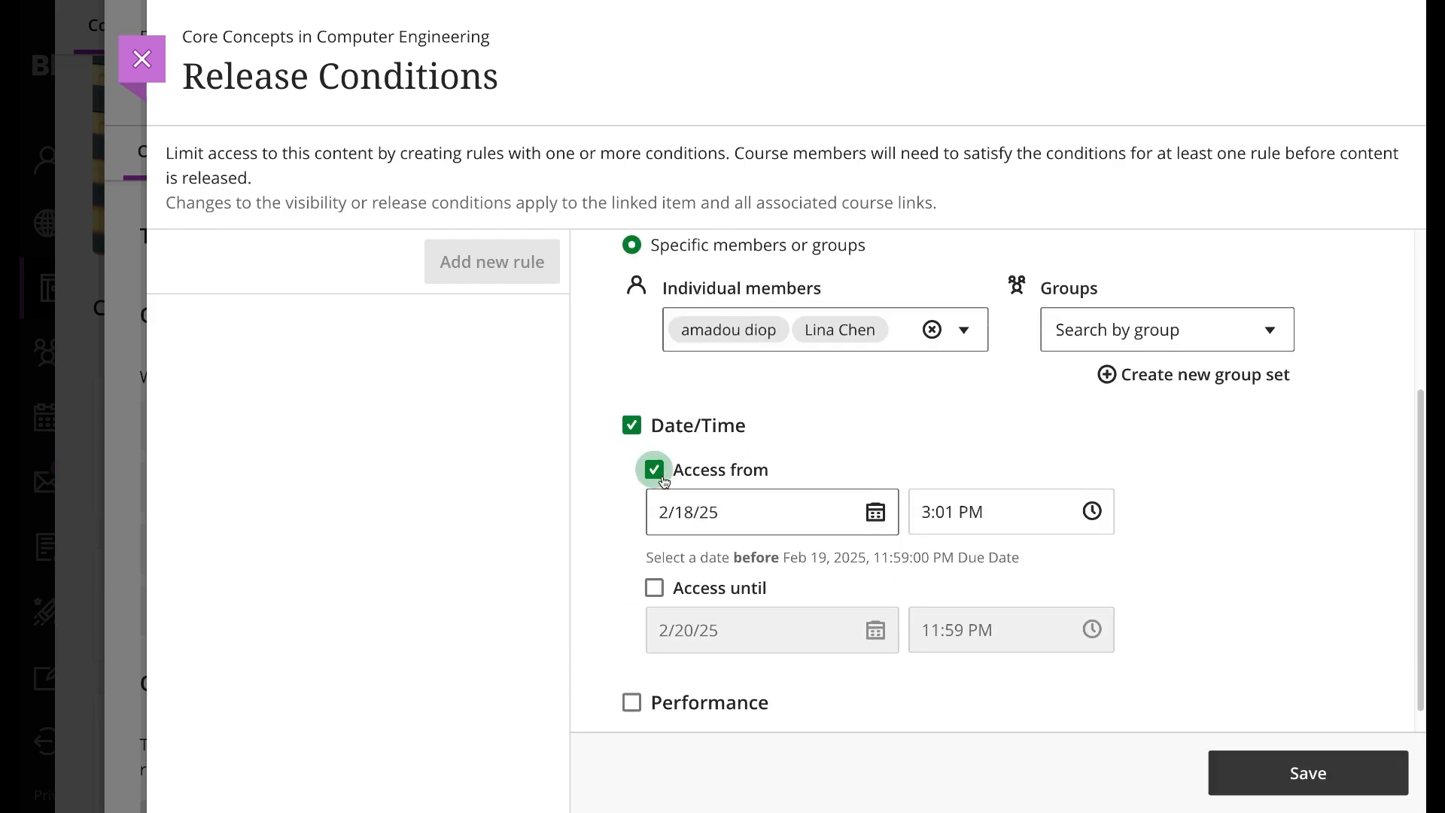
left_click(654, 588)
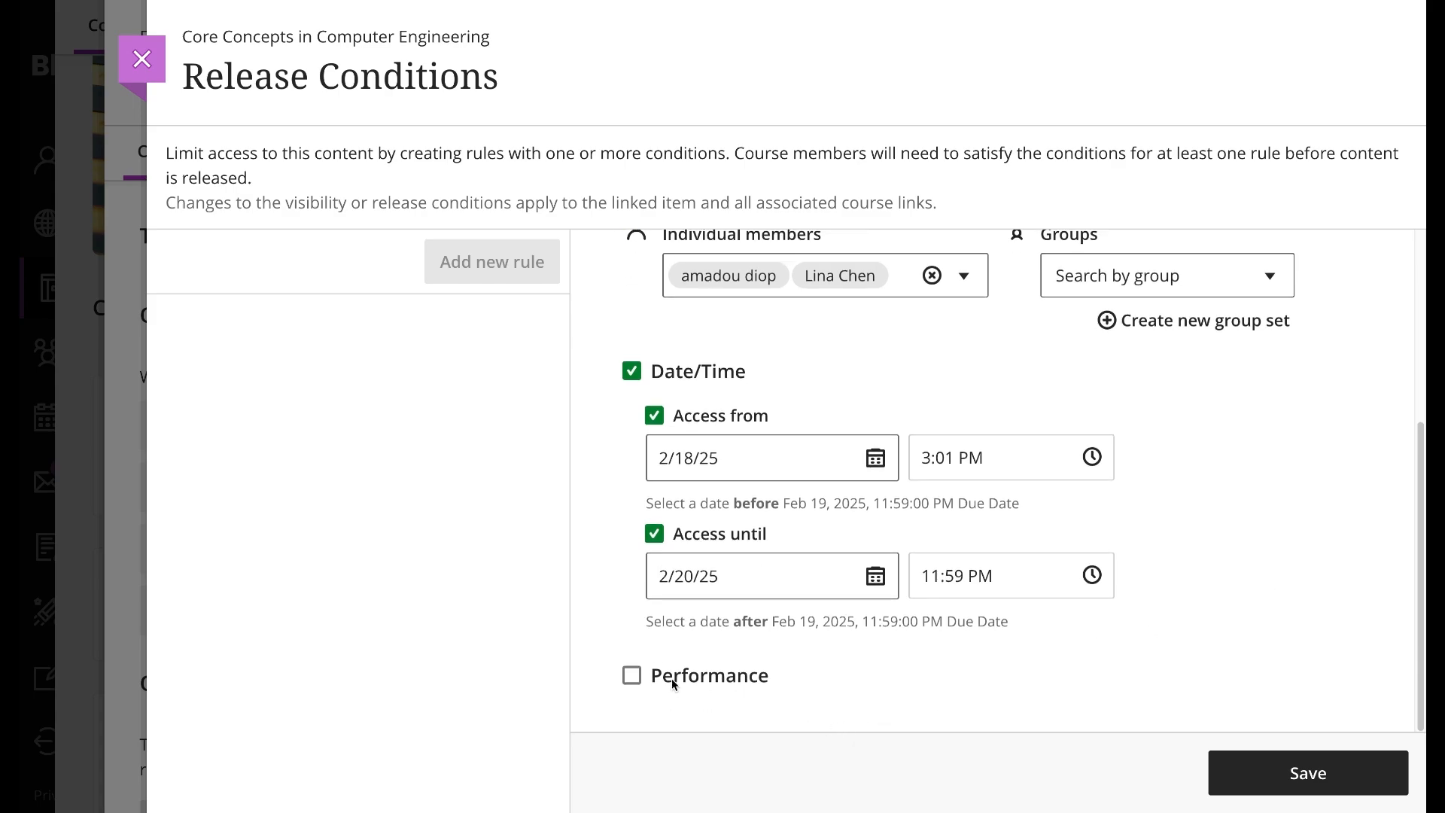
left_click(631, 674)
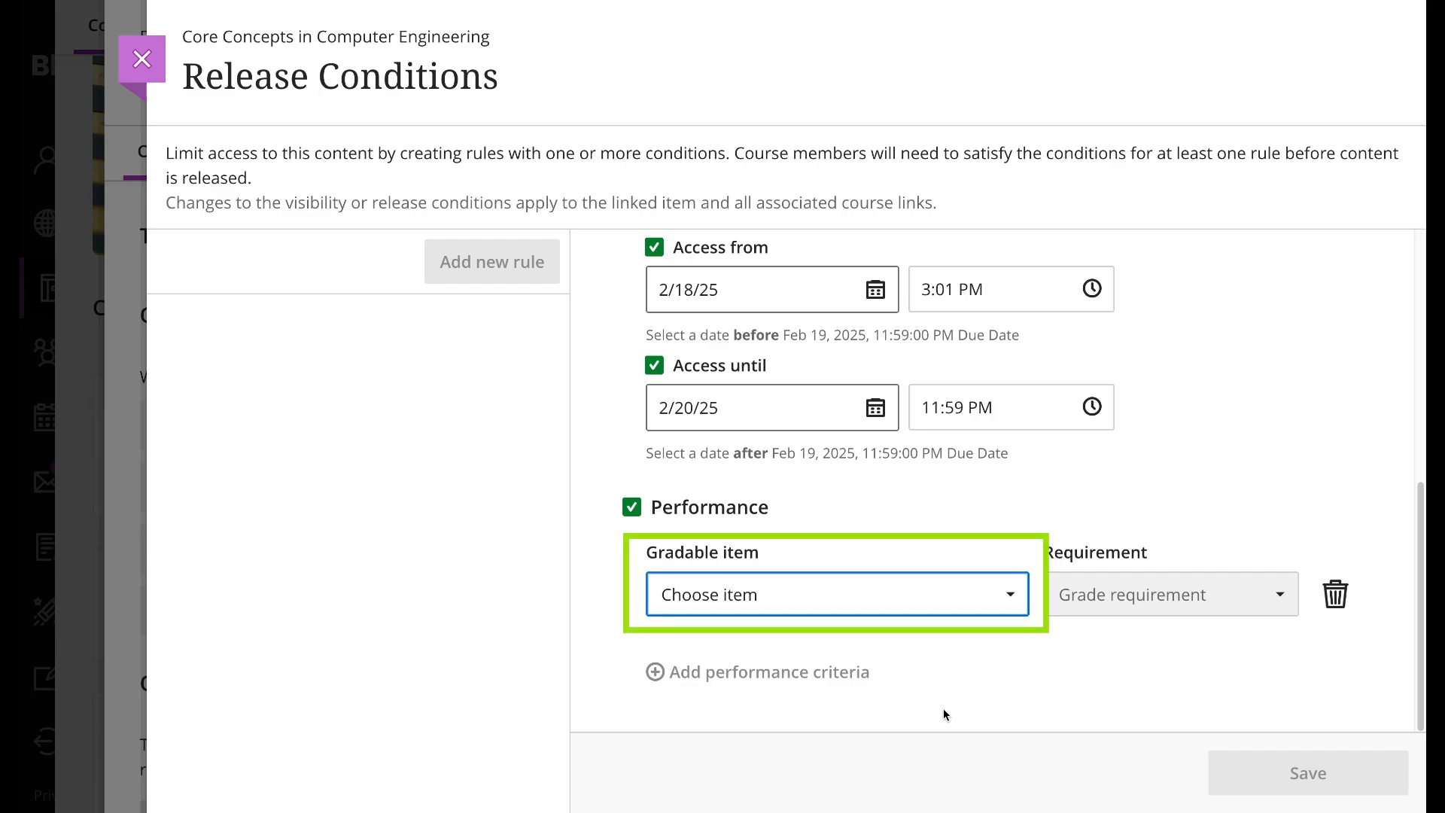
Set the performance condition's gradable item to Innovative Integration of Hardware and Software.
left_click(837, 594)
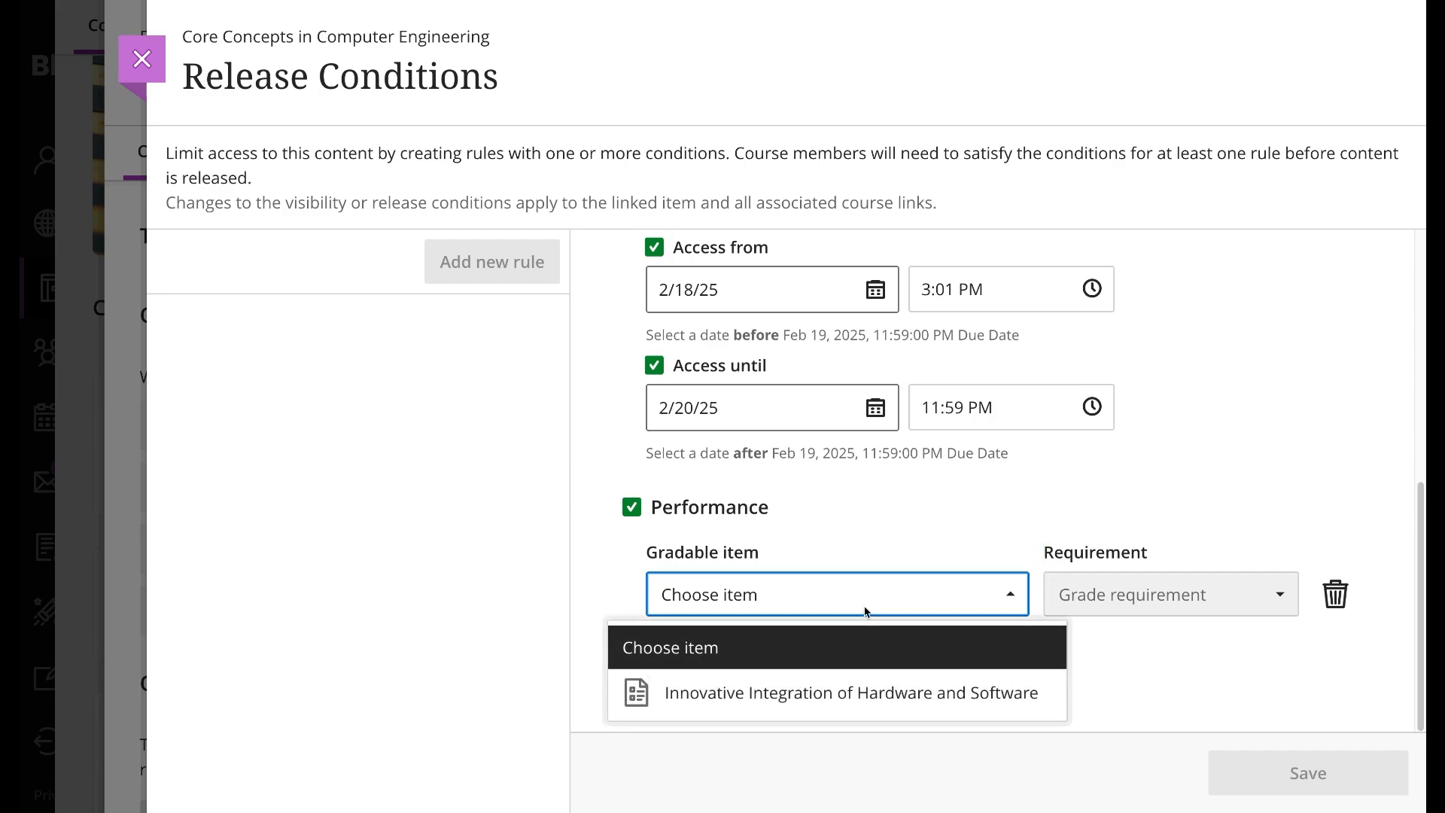
left_click(850, 692)
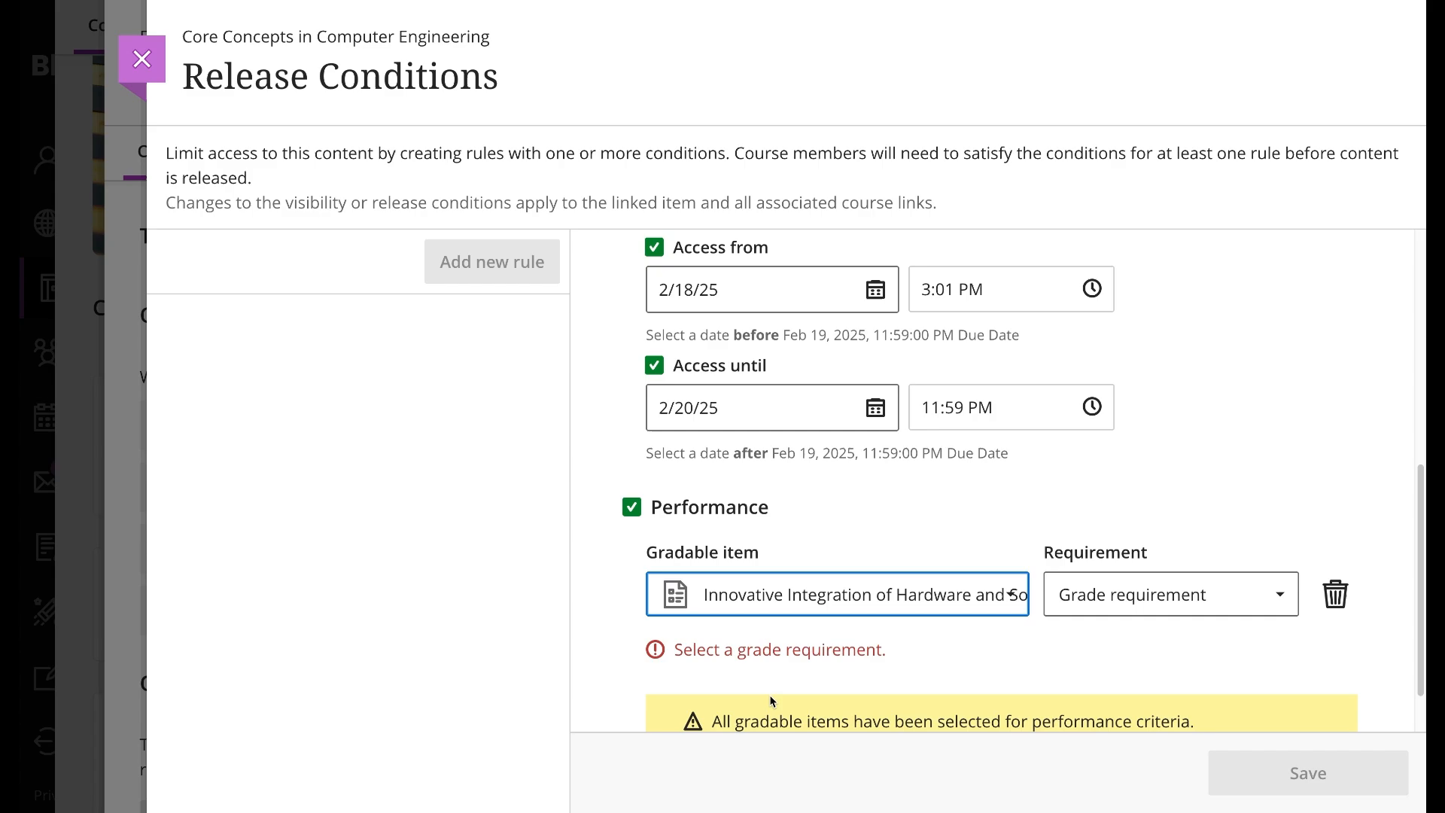
scroll("down", 3)
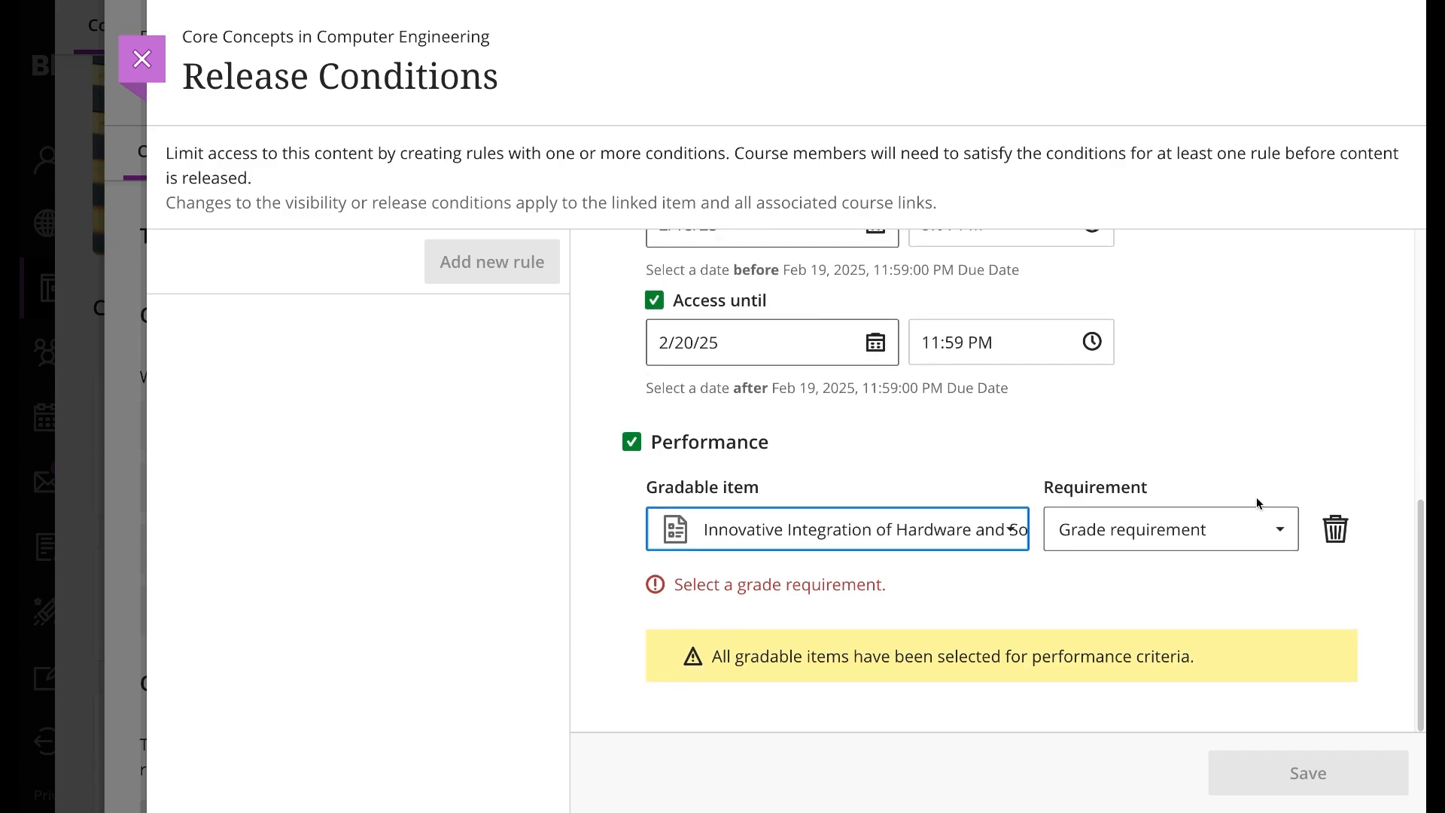
Try 70 points or higher, then switch the requirement to a custom points range.
left_click(1170, 529)
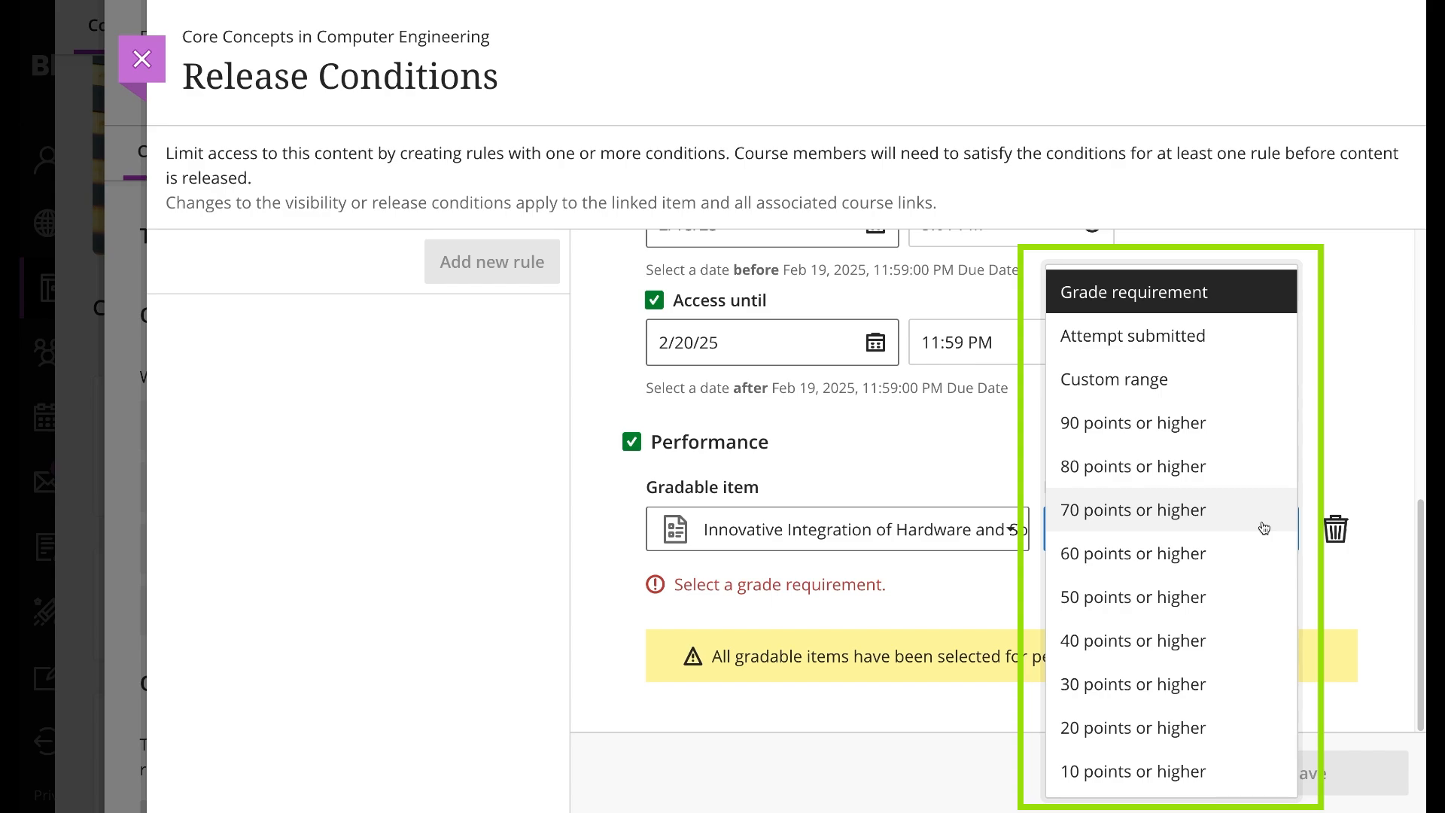
mouse_move(1126, 522)
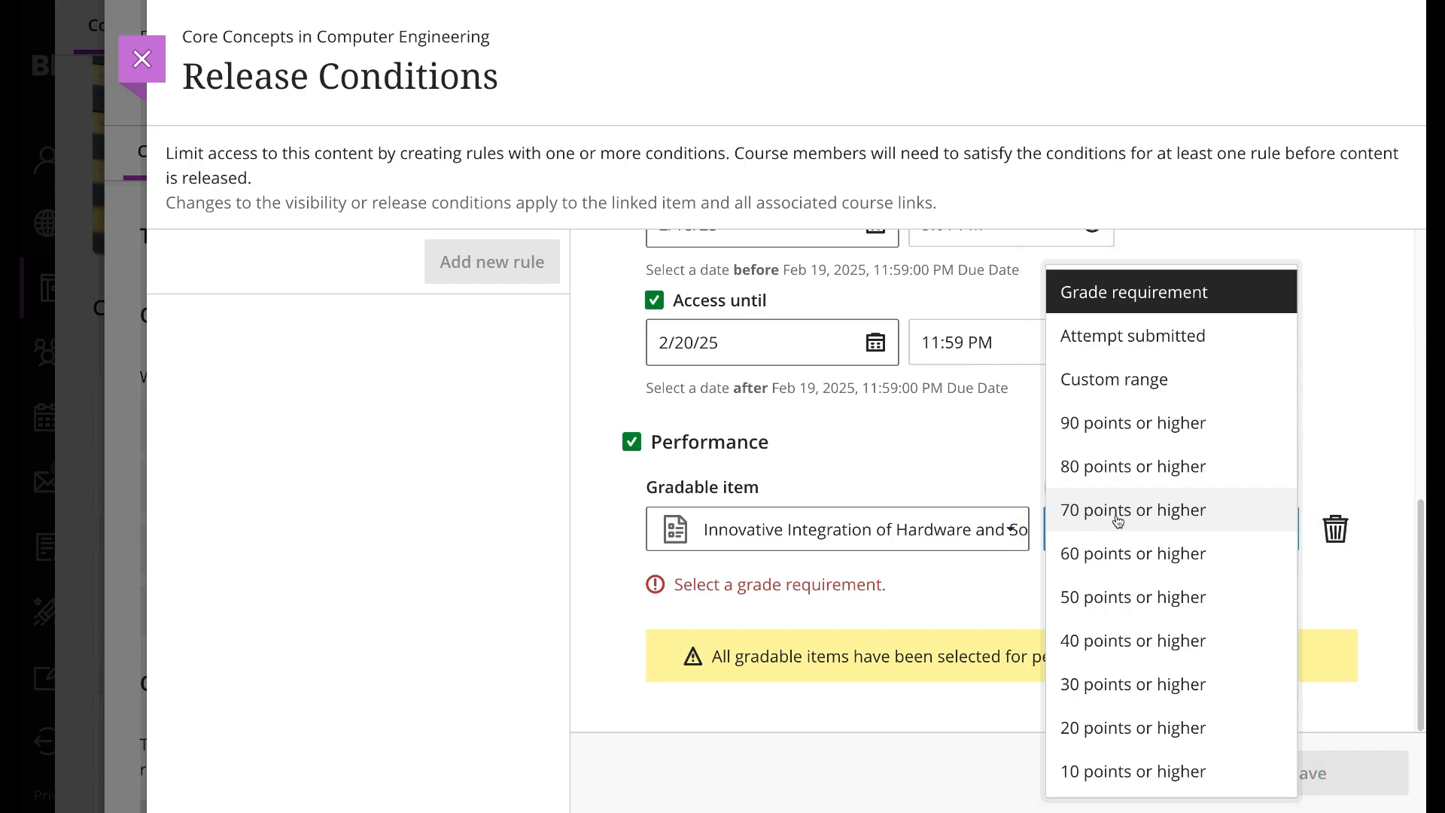
left_click(1134, 510)
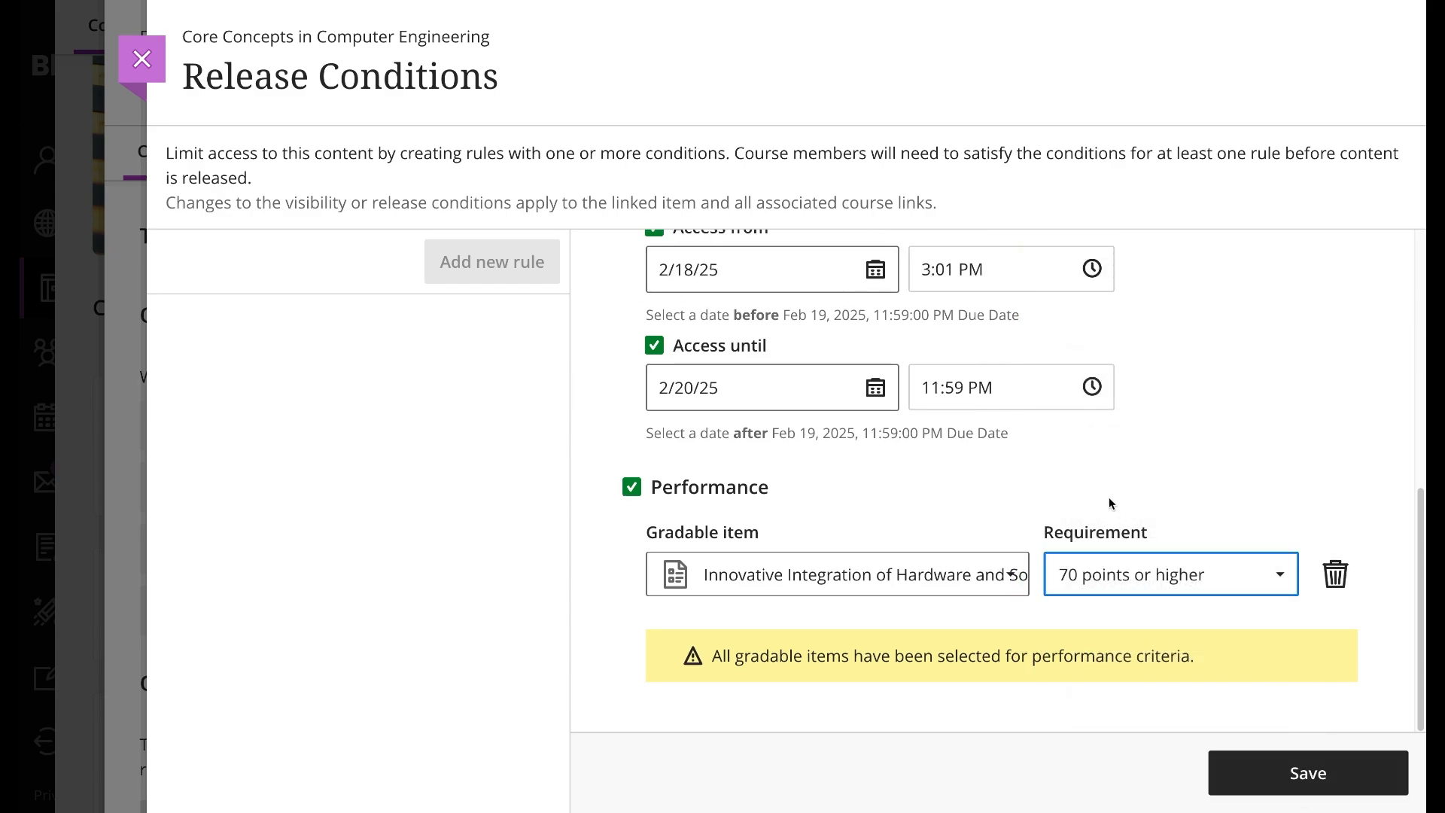
left_click(1170, 573)
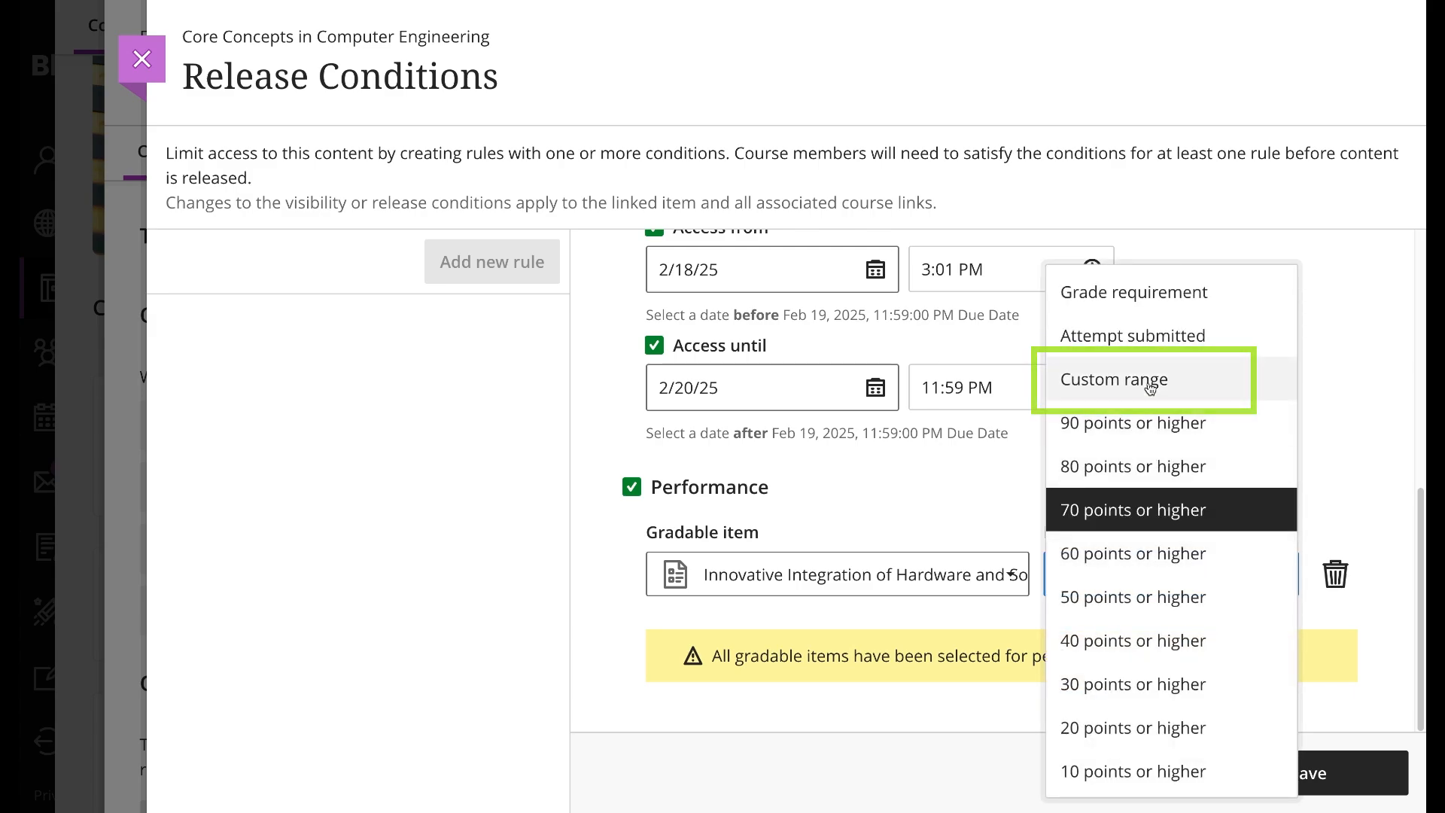
left_click(1114, 380)
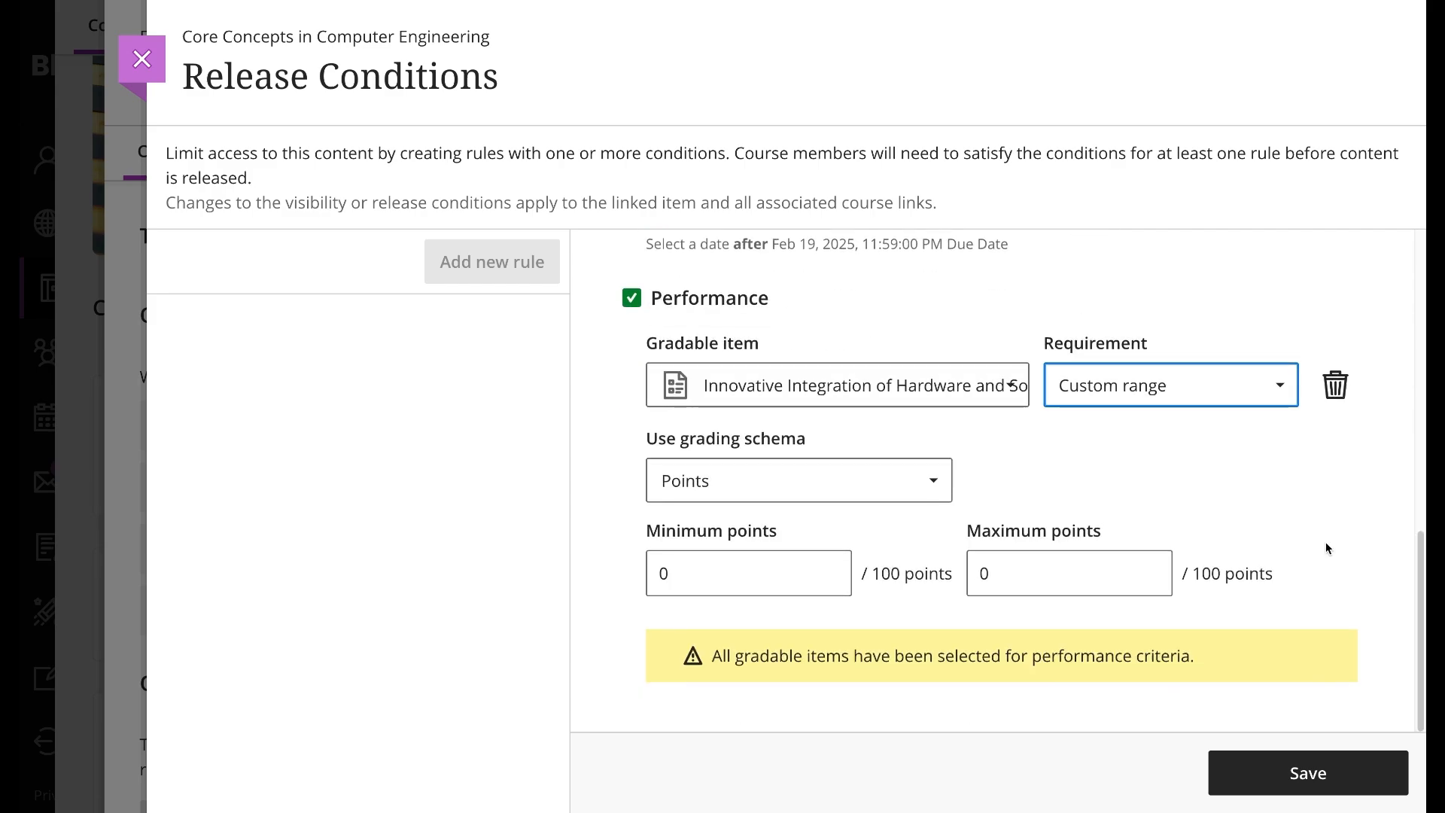
left_click(1170, 385)
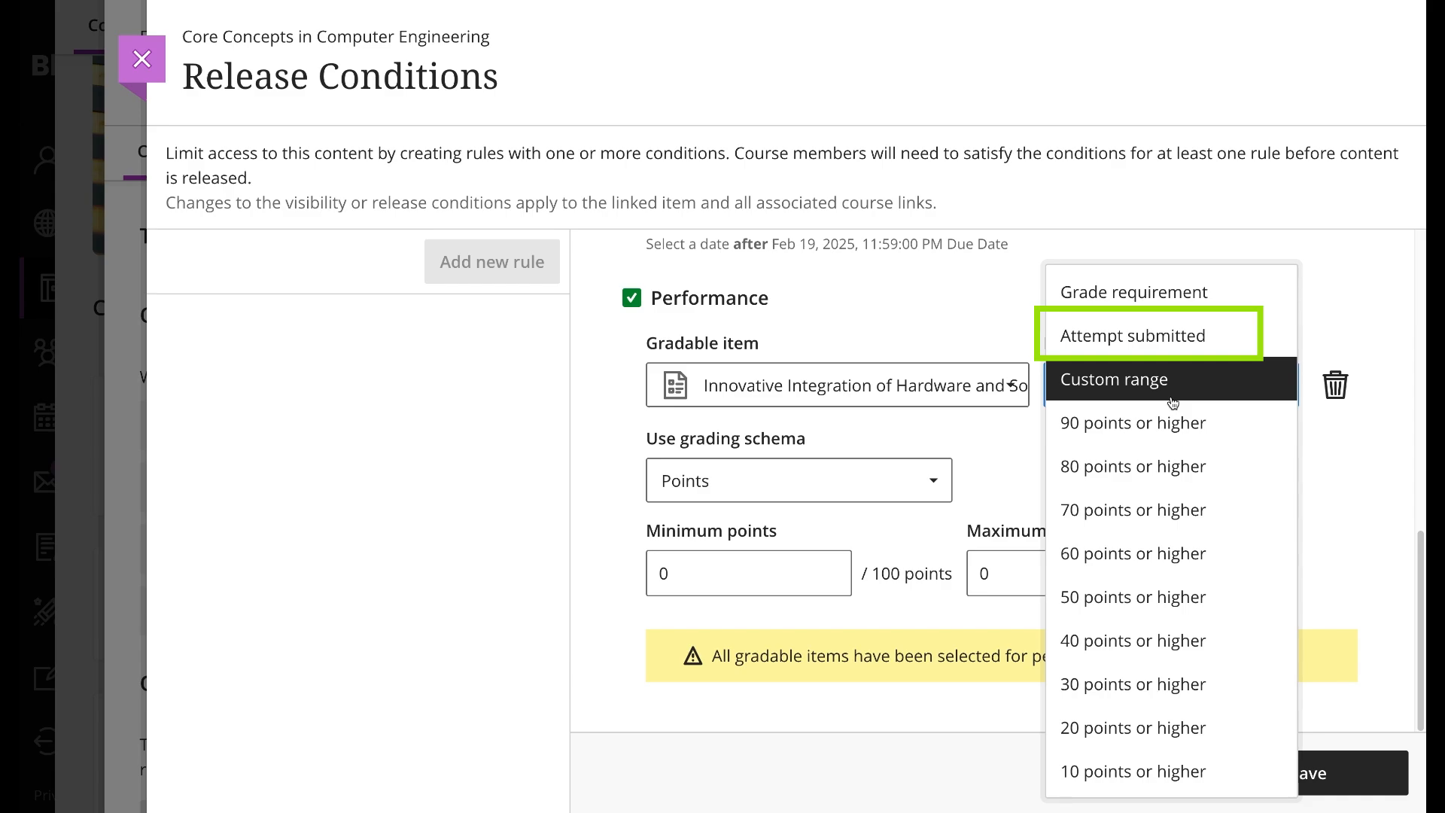
mouse_move(1170, 348)
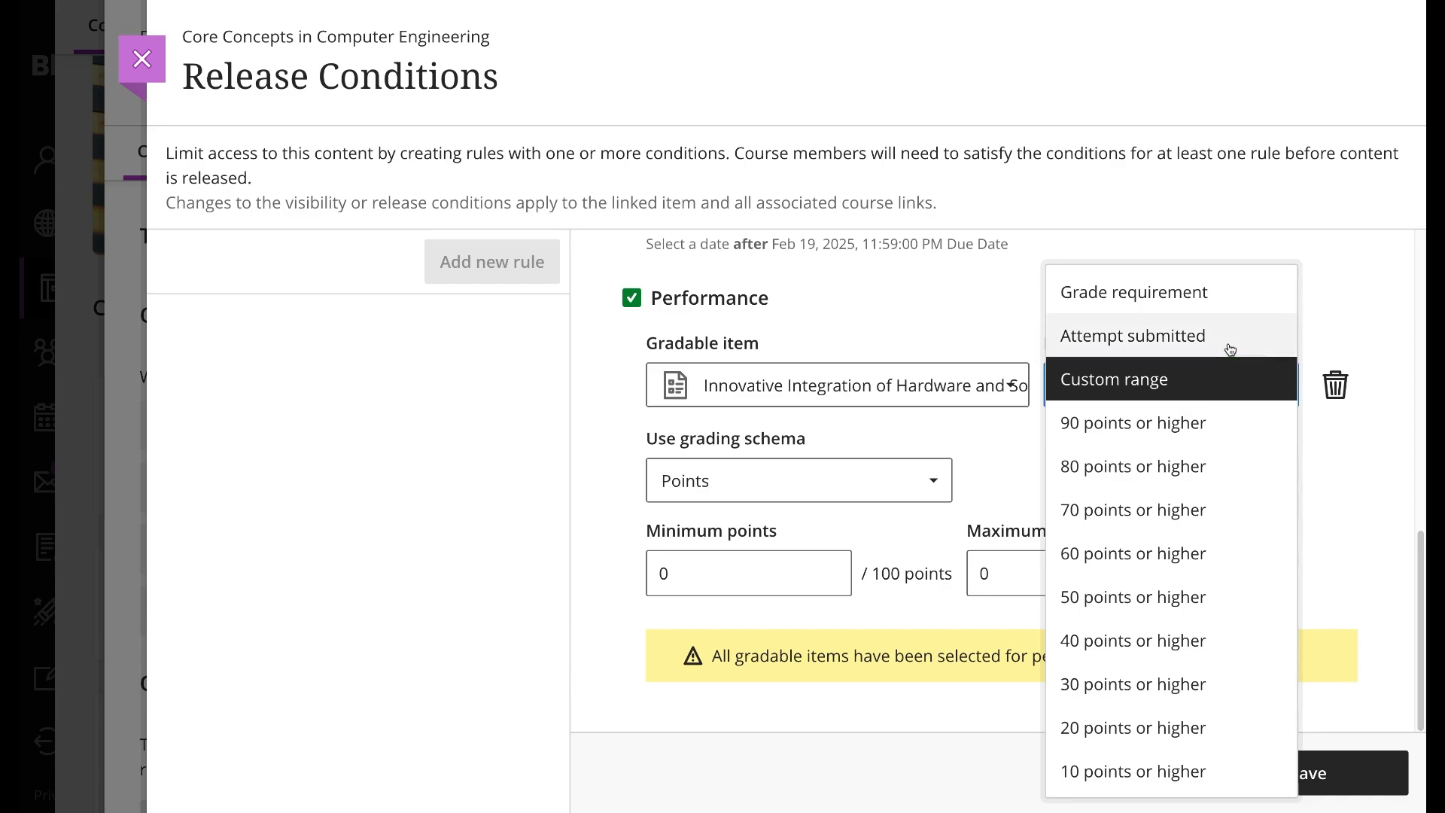
Change the requirement to Attempt submitted and reveal Rule 1's Delete option.
left_click(1133, 422)
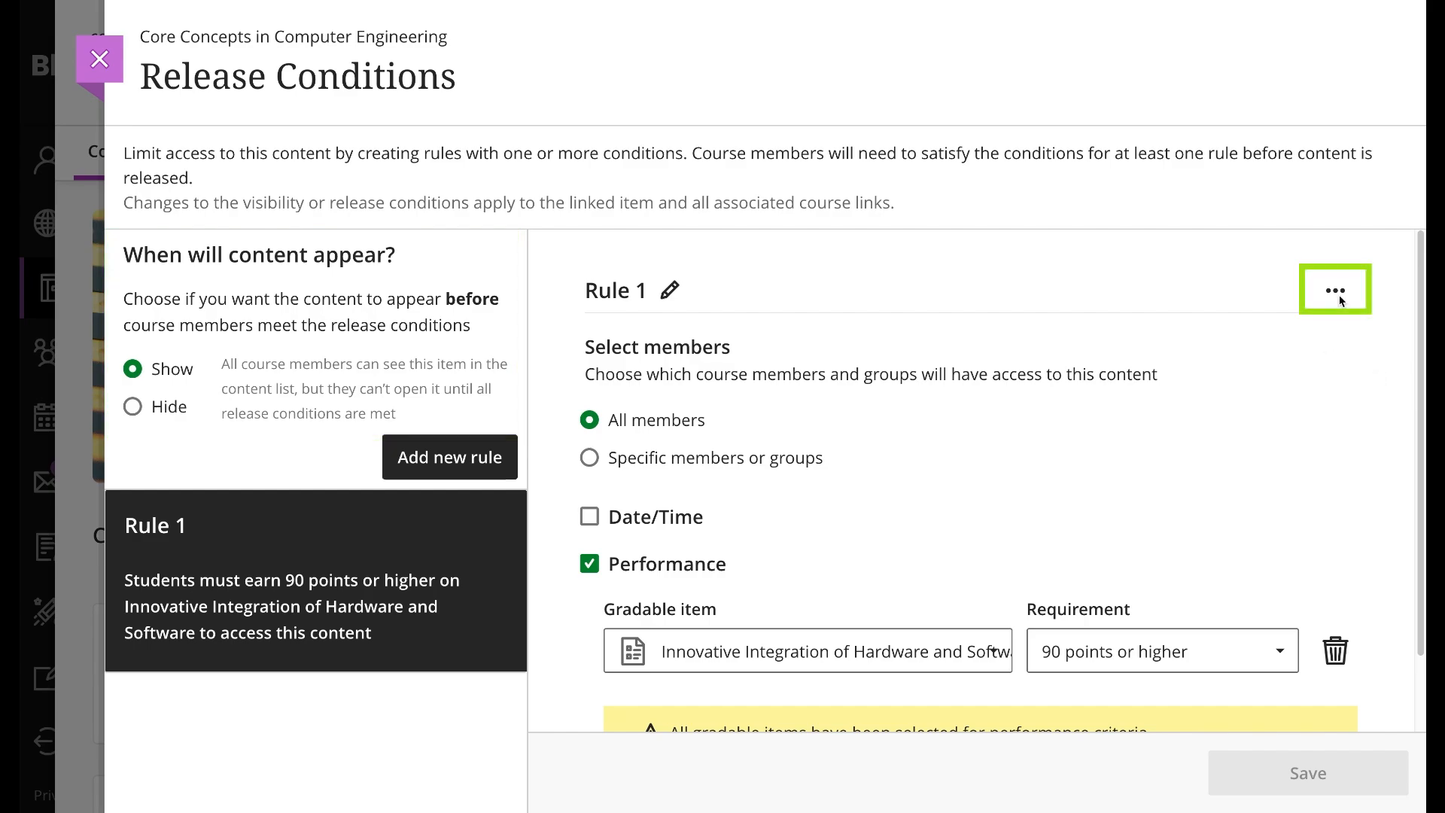
left_click(1335, 288)
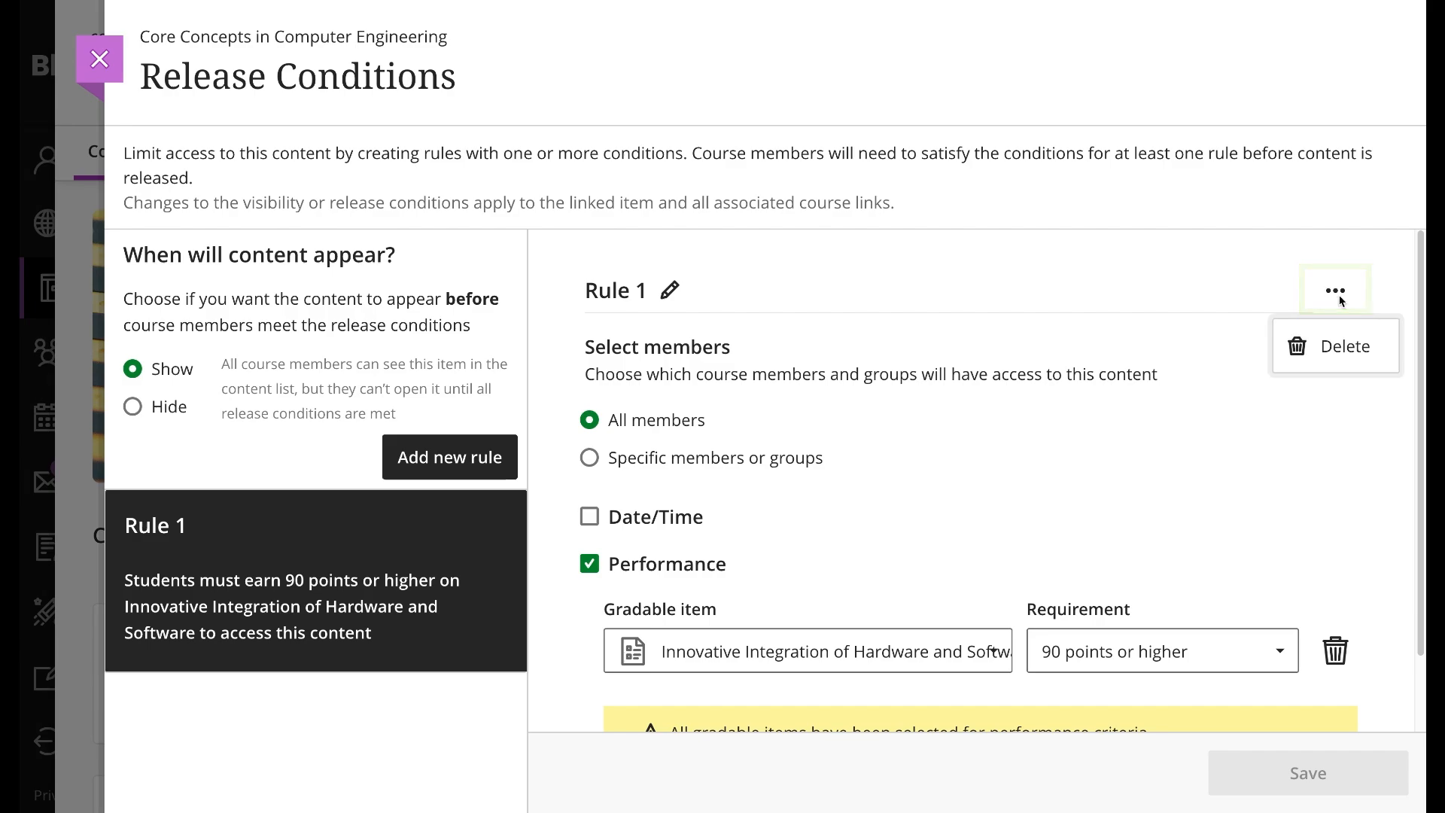